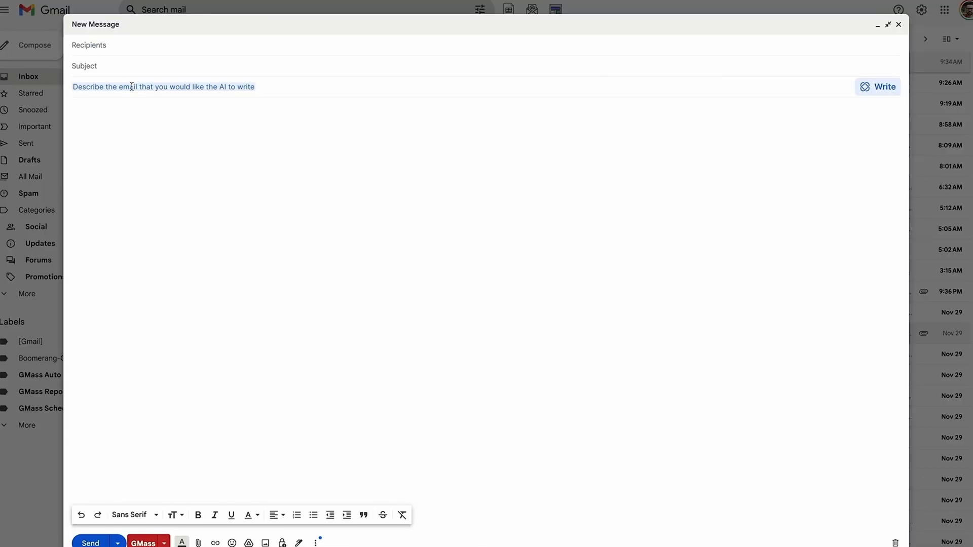
- Switch from the YouTube AI assistant to SheetMagic's site and show its pricing plans
{"action": "left_click", "coordinate": [877, 87]}
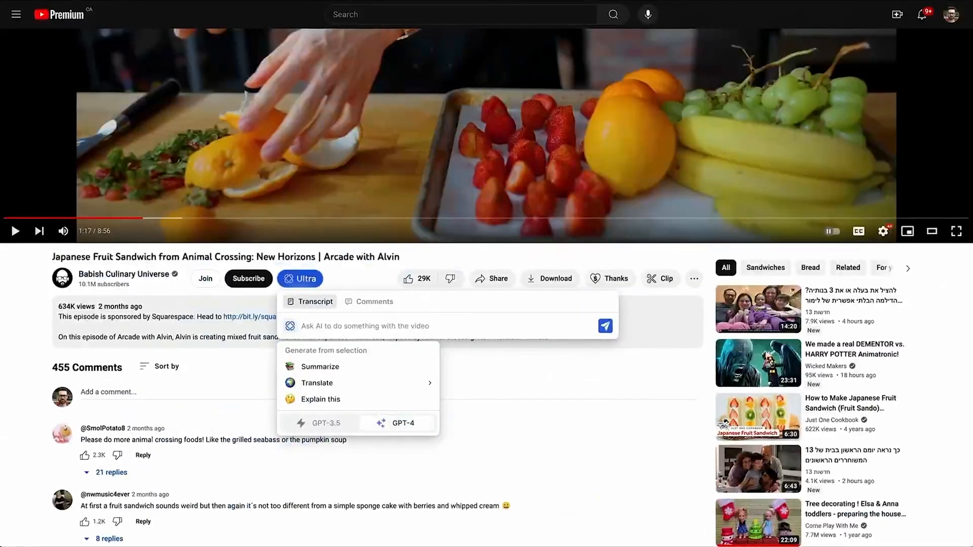
{"action": "left_click", "coordinate": [320, 367]}
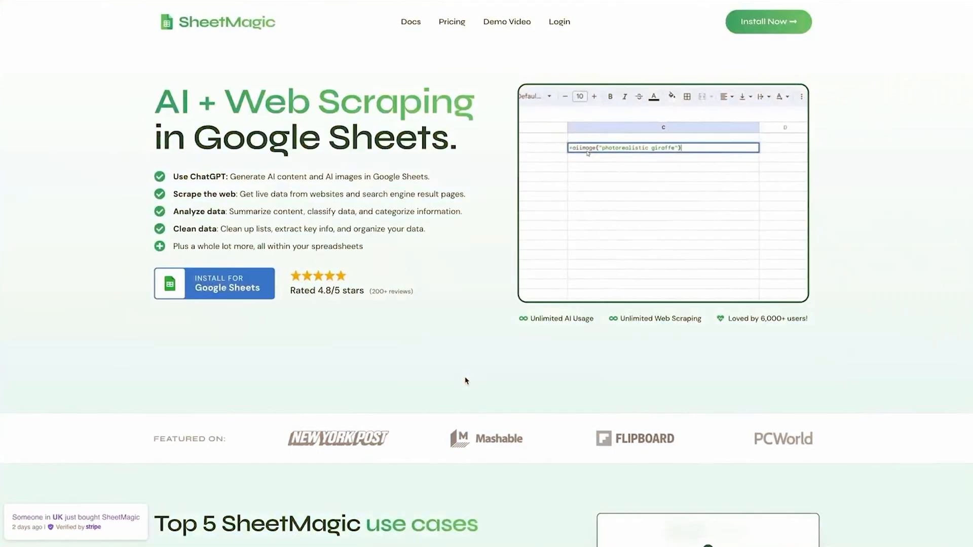
{"action": "scroll", "scroll_direction": "down", "scroll_amount": 3}
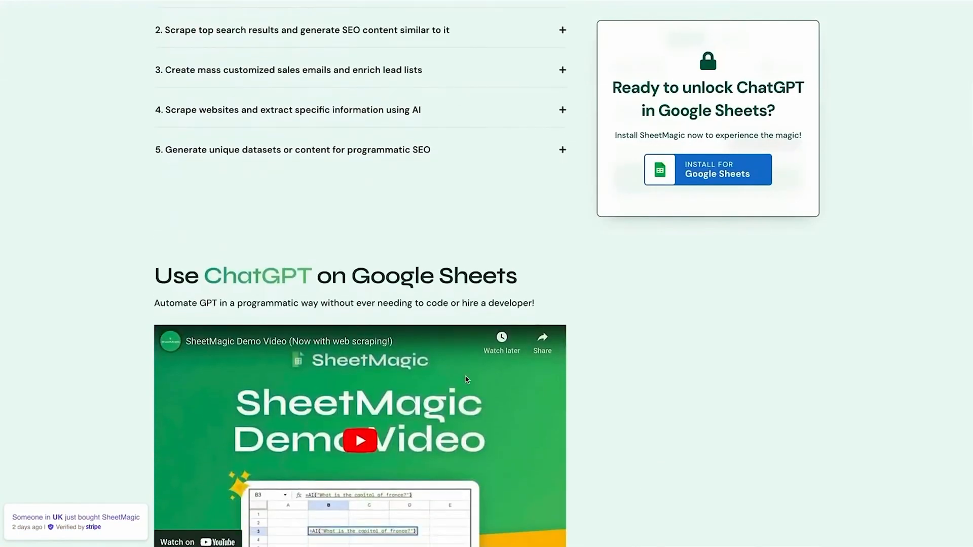
{"action": "scroll", "scroll_direction": "up", "scroll_amount": 3}
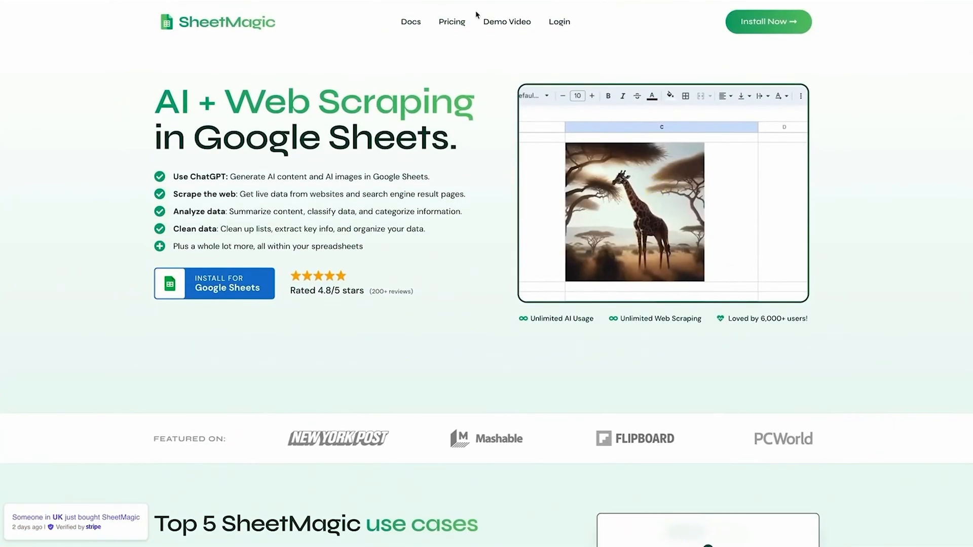
{"action": "left_click", "coordinate": [452, 22]}
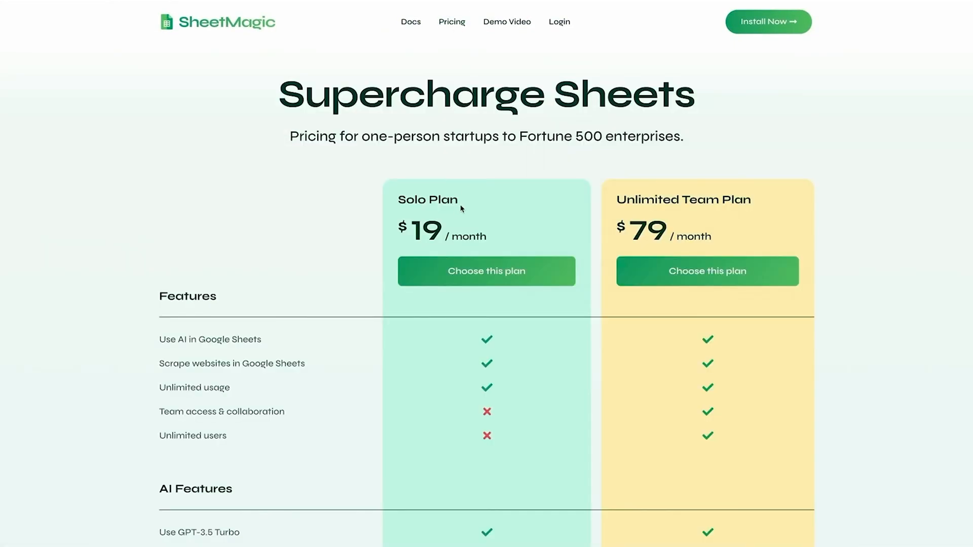